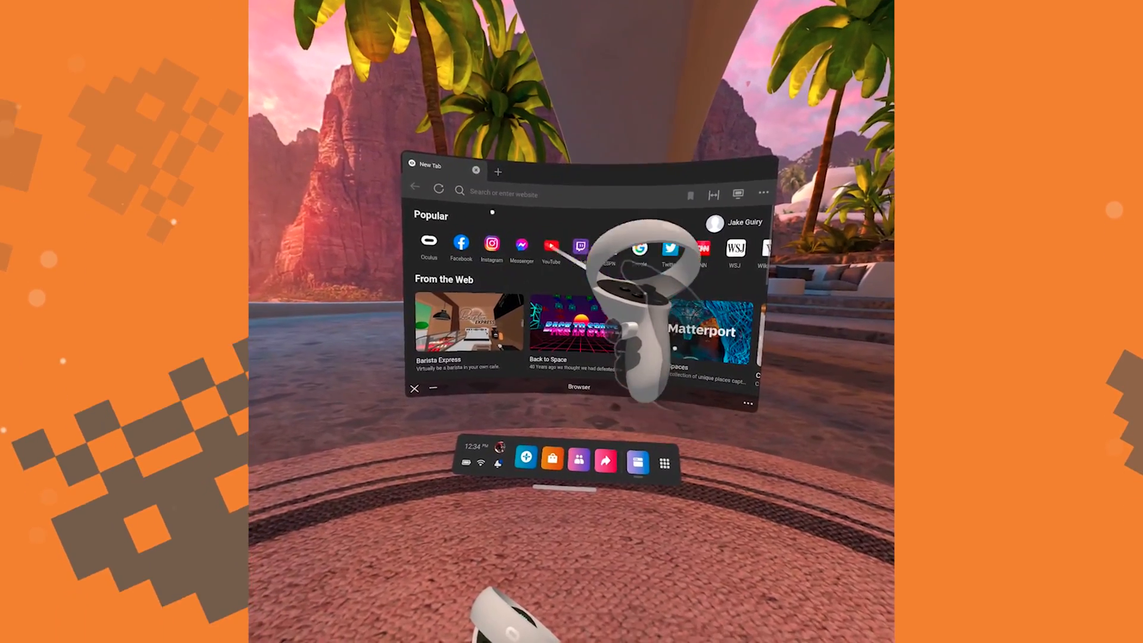
# Step: Search for 'thegamer' from the New Tab address bar
pyautogui.write('thegame')
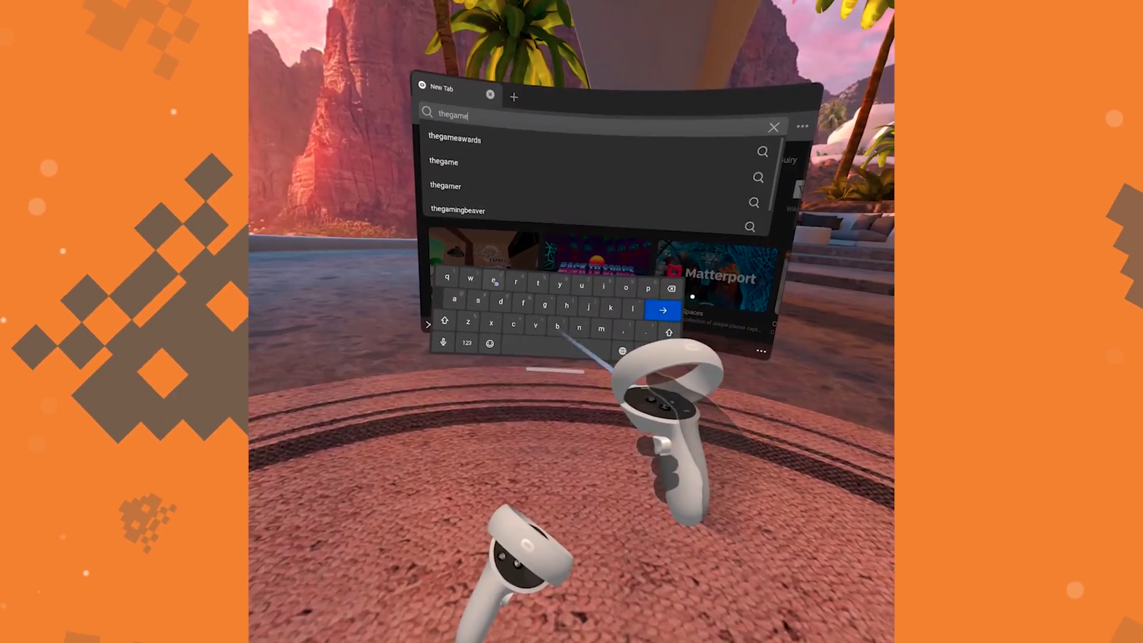
pyautogui.write('r')
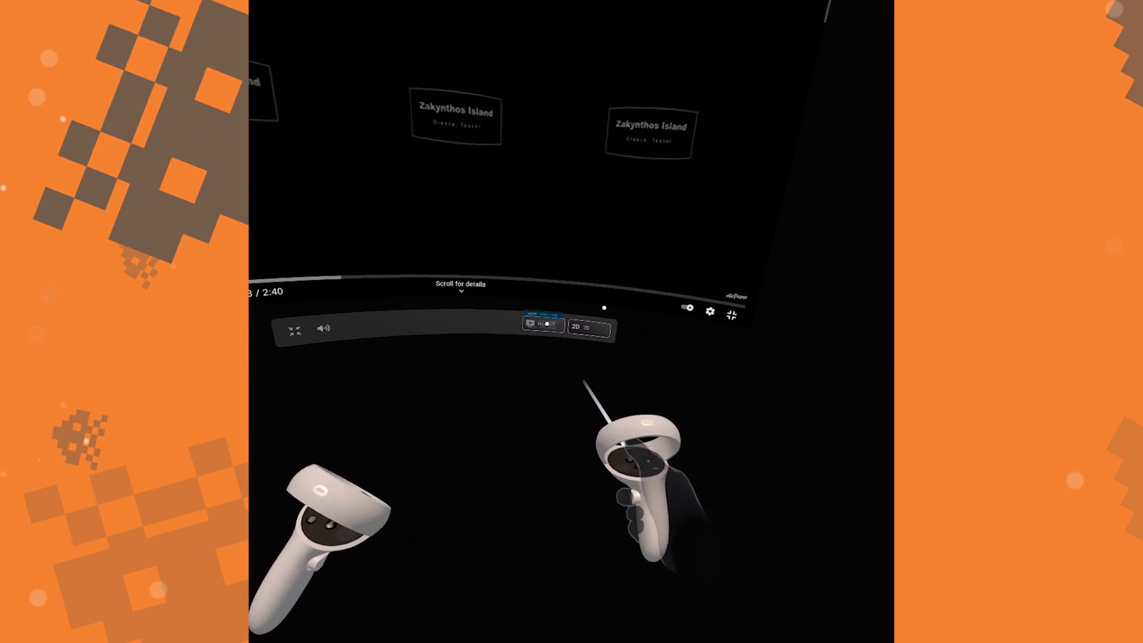
# Step: Switch the Zakynthos Island video to a VR 180° or 360° viewing format
pyautogui.click(542, 325)
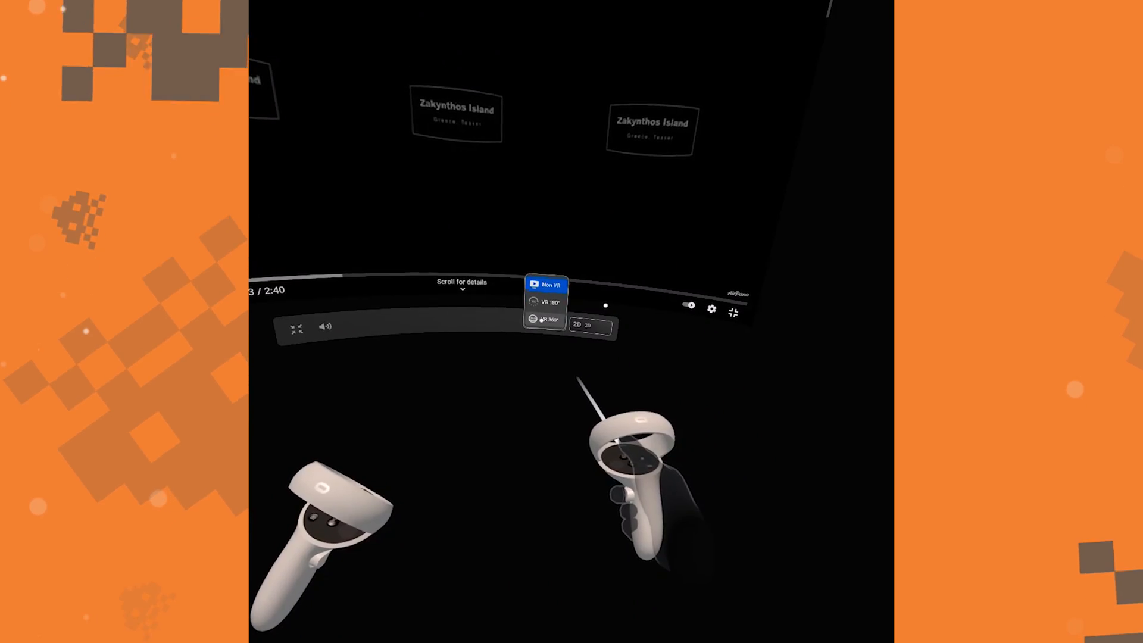
pyautogui.click(546, 284)
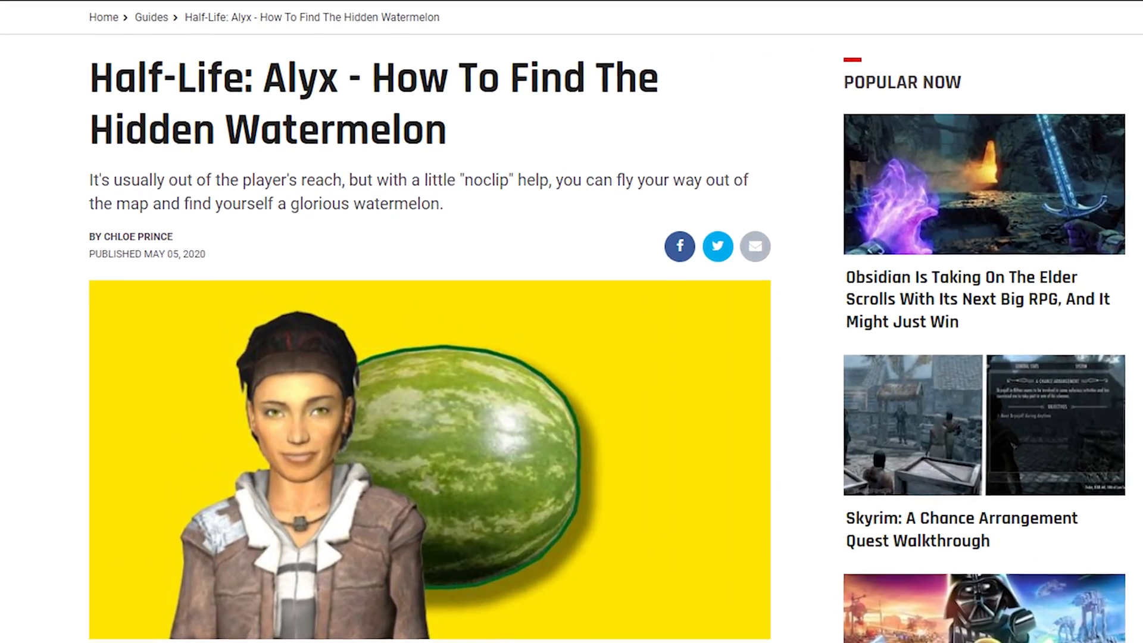
# Step: Scroll down through the TheGamer Half-Life: Alyx watermelon guide article
pyautogui.scroll(-3)
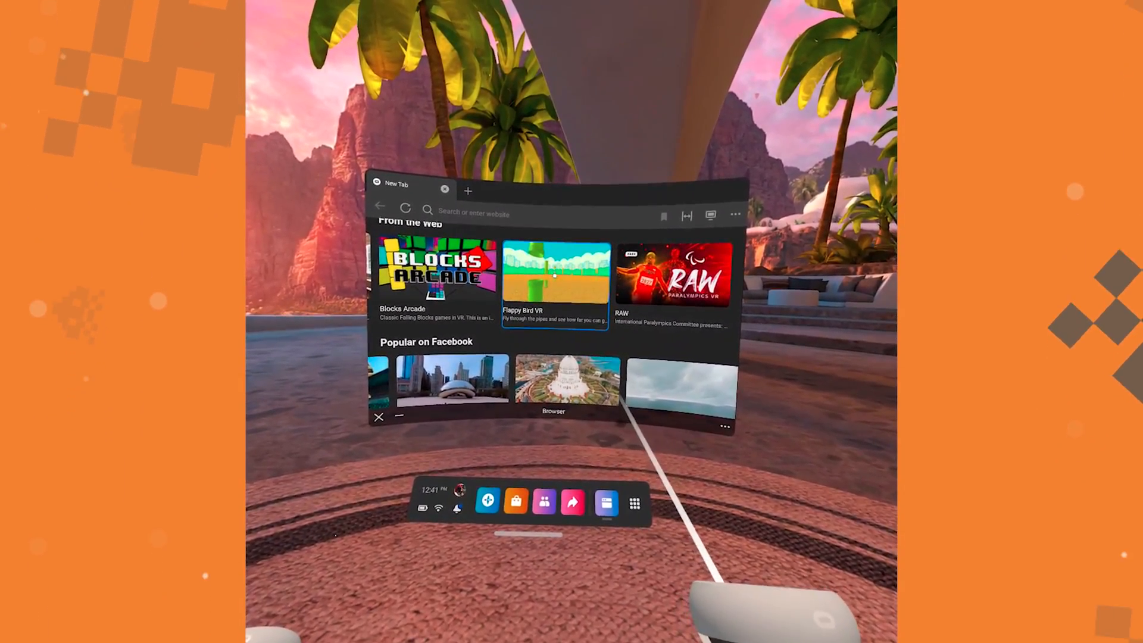
# Step: Start Flappy Bird VR from the New Tab's From the Web tiles
pyautogui.click(555, 273)
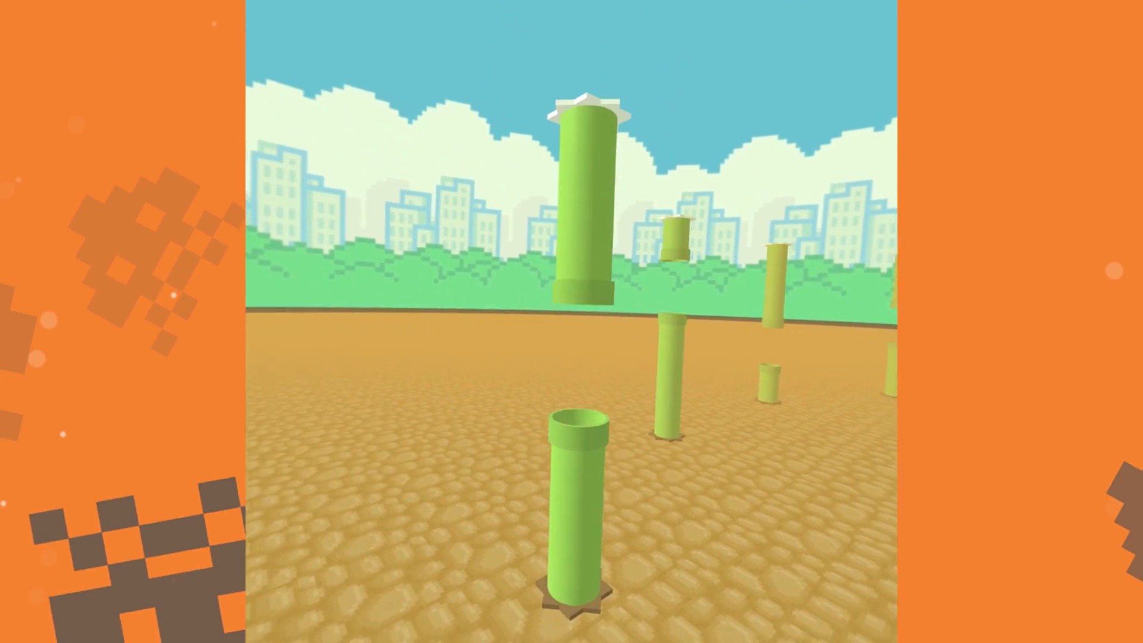